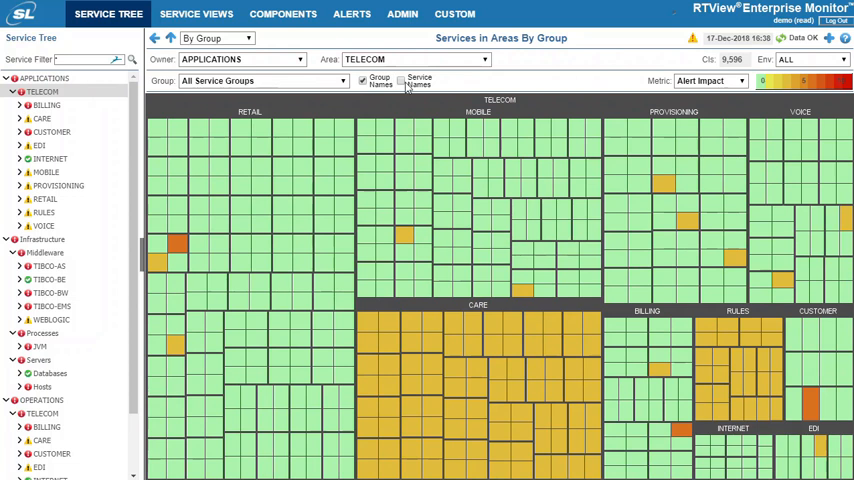
mouse_move(480, 82)
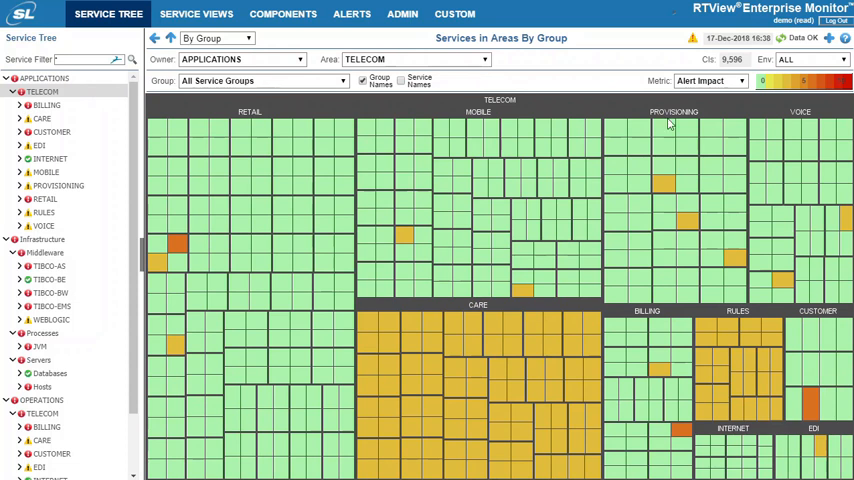
mouse_move(736, 260)
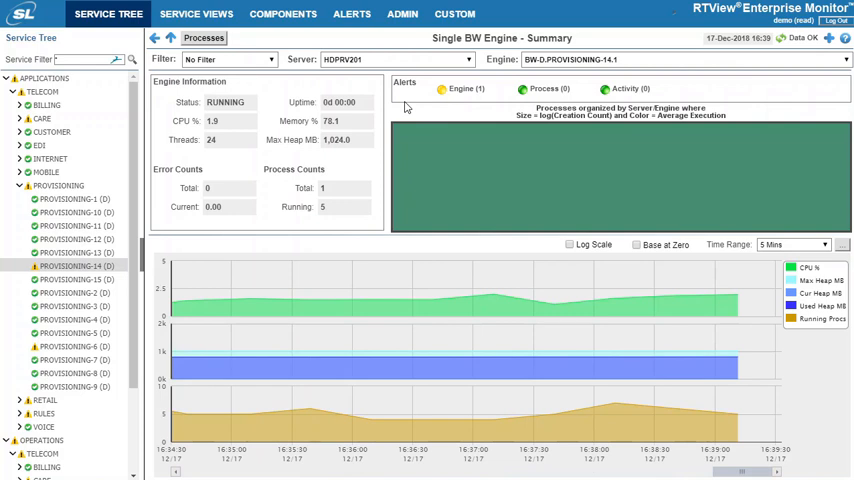
mouse_move(788, 248)
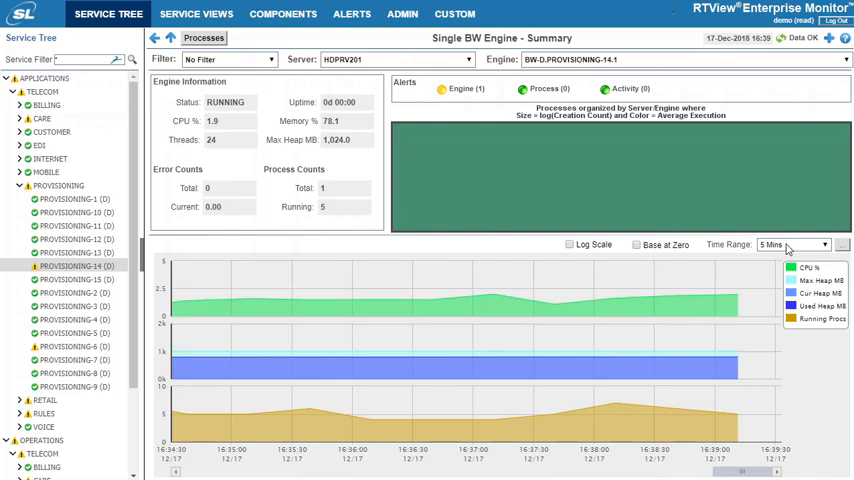
- Set the BW-0:PROVISIONING-14.1 engine summary trend time range to 24 Hours
left_click(792, 244)
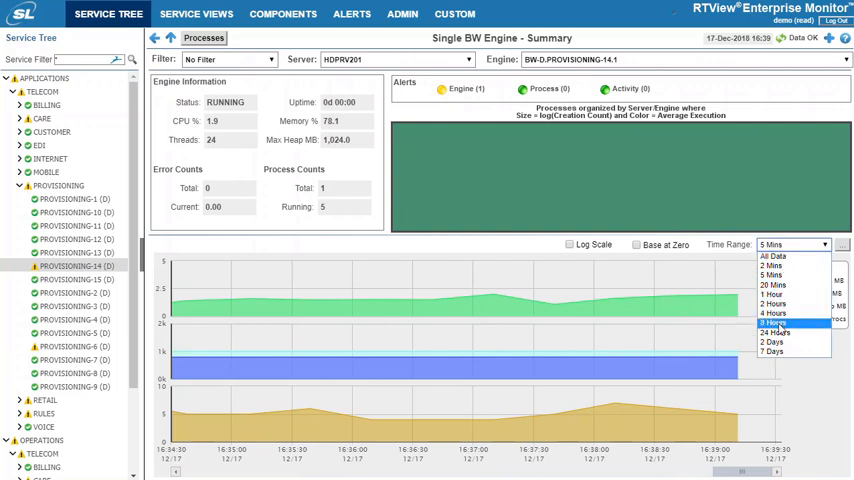
left_click(776, 322)
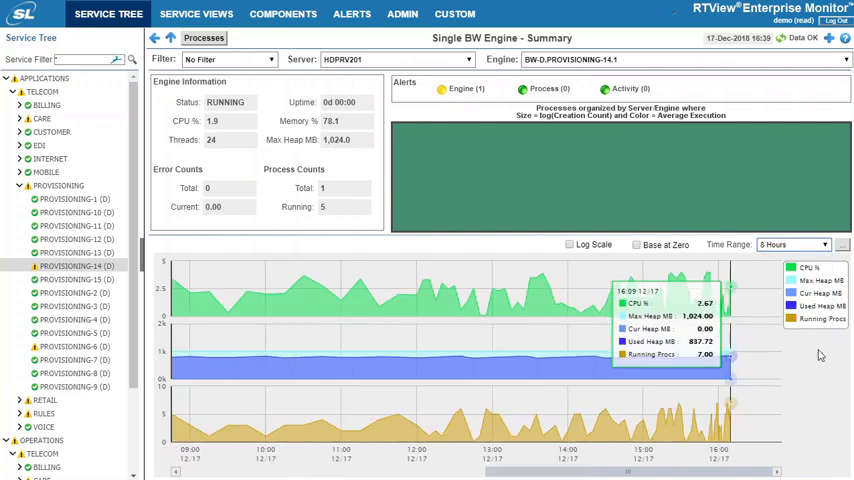
left_click(792, 244)
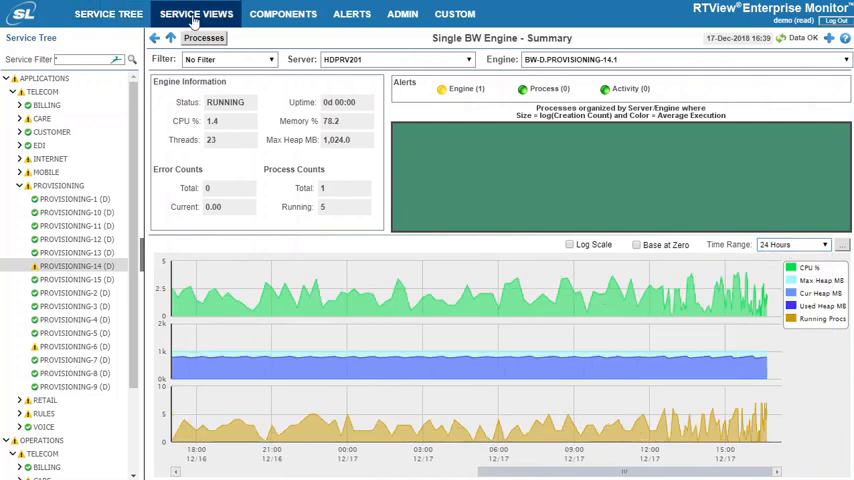
- Switch to Service Views and show the Service KM History heatmap for PROVISIONING-14 in TELECOM
left_click(196, 14)
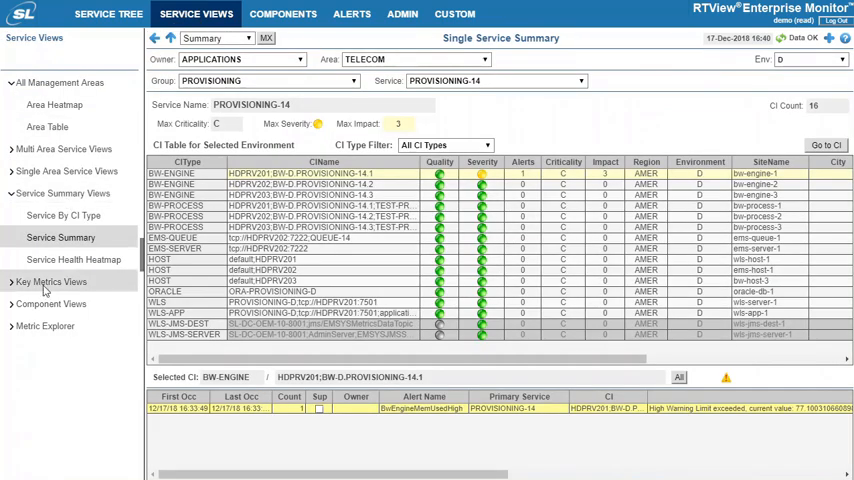
left_click(50, 280)
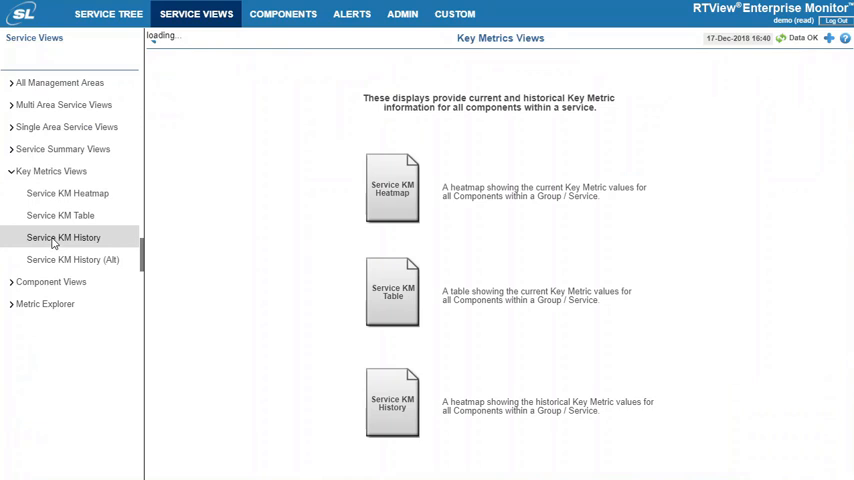
left_click(64, 236)
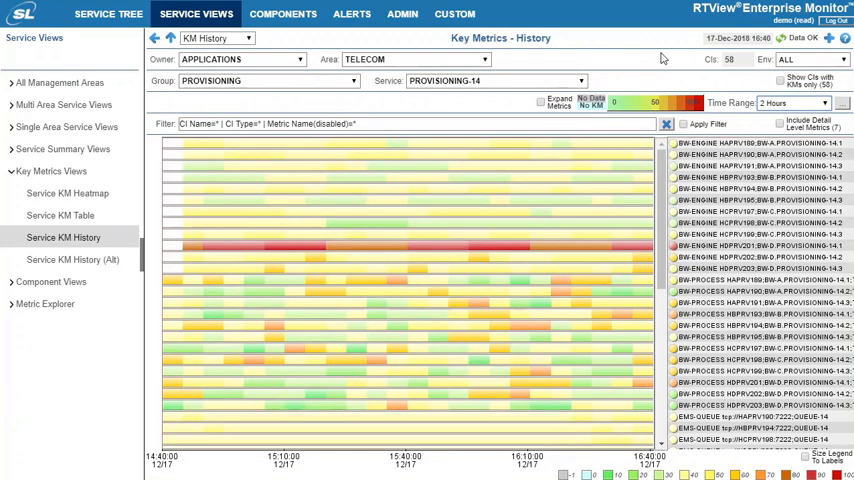